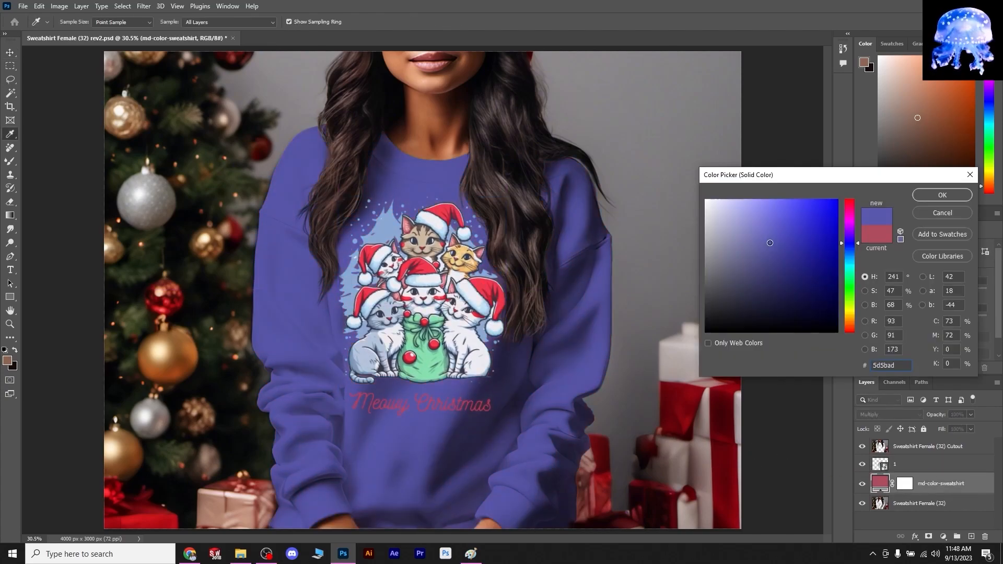
Scale the reindeer design down to fit the sweatshirt chest, then bring up the Google tab.
left_click(850, 231)
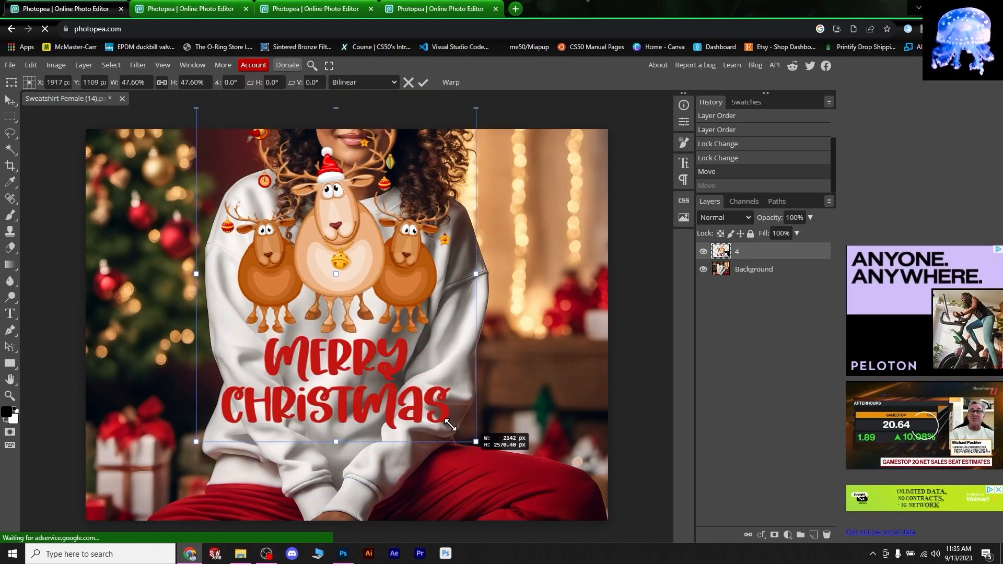
left_click_drag(451, 425, 415, 380)
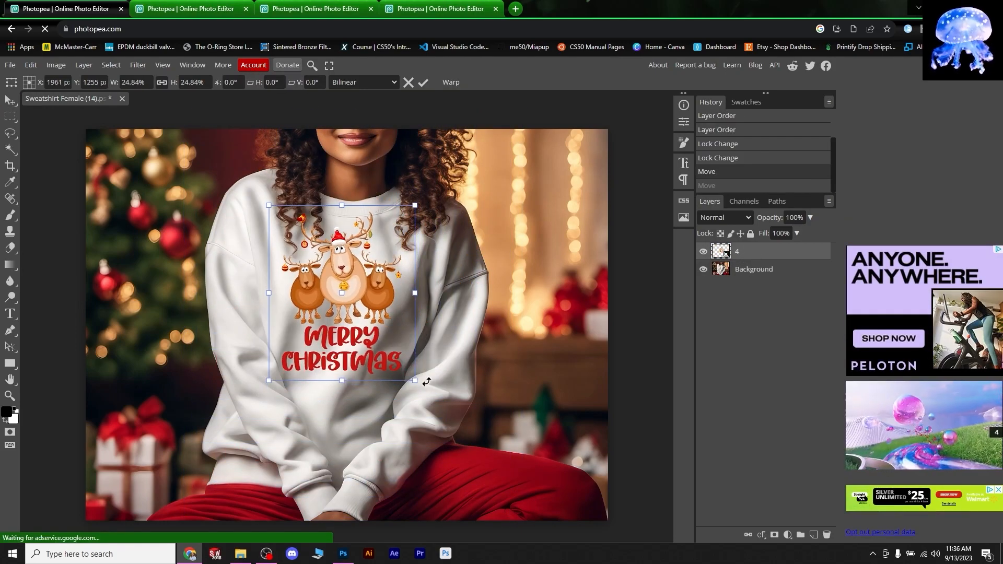
left_click(68, 8)
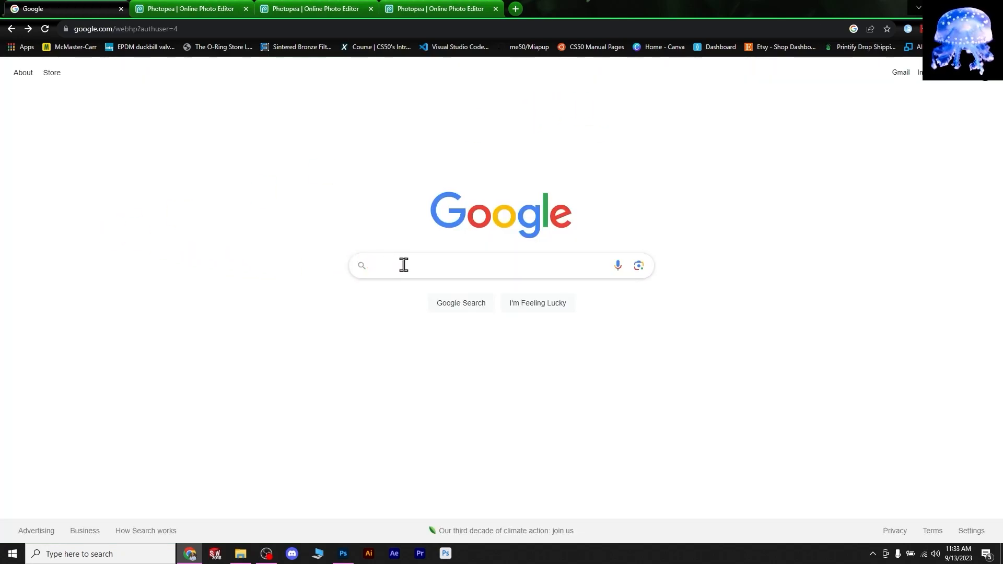
Search Google for 'photopea' and follow the Photopea | Online Photo Editor result.
type("p")
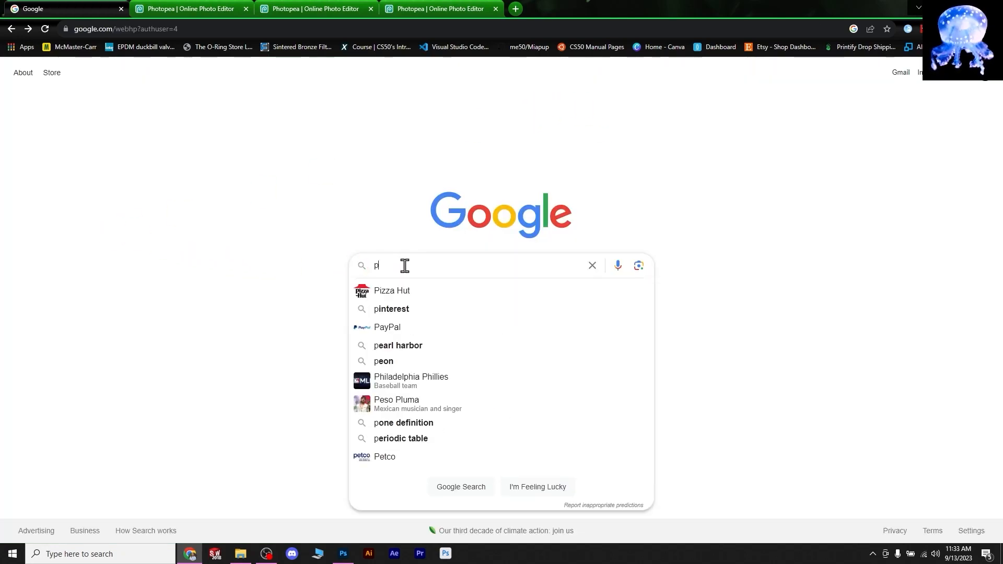
type("hotopea")
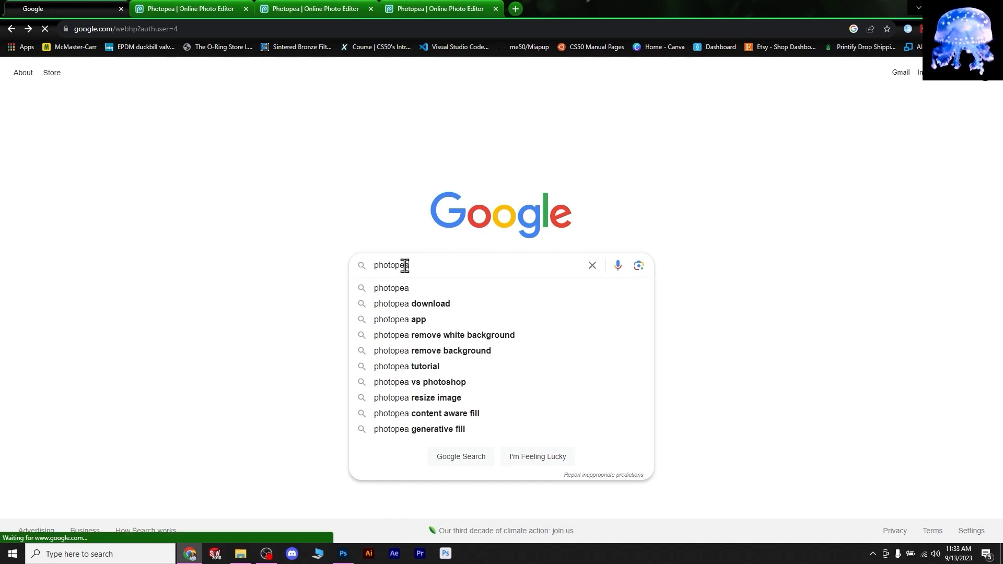
key("Enter")
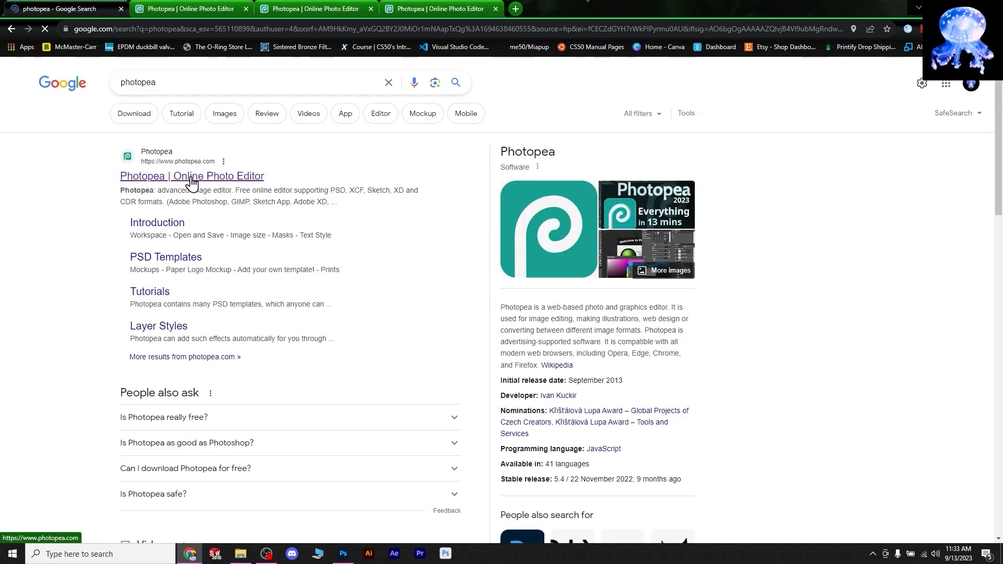
left_click(192, 180)
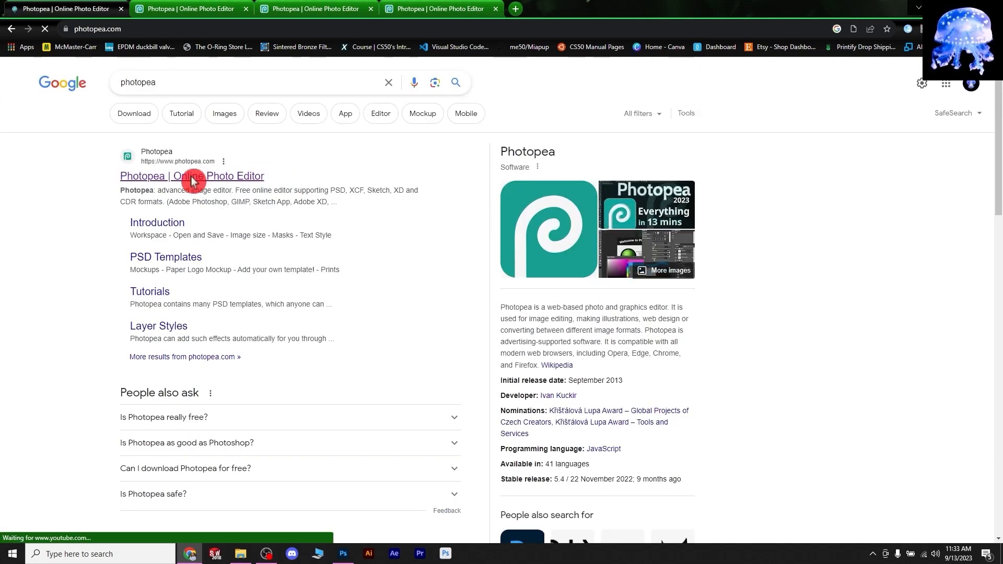
left_click(192, 175)
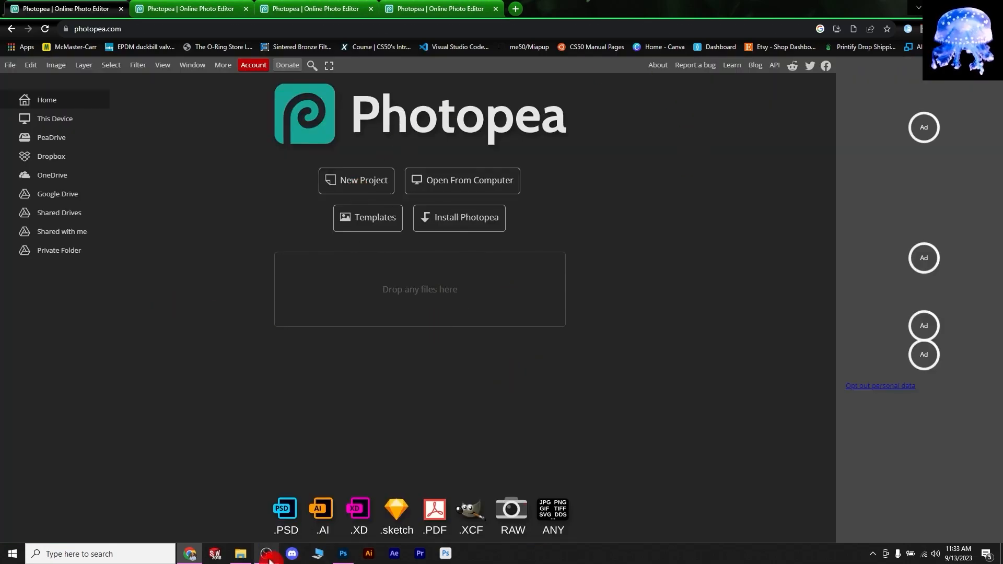
Start opening the white sweatshirt mockup from the computer via Open From Computer.
left_click(462, 181)
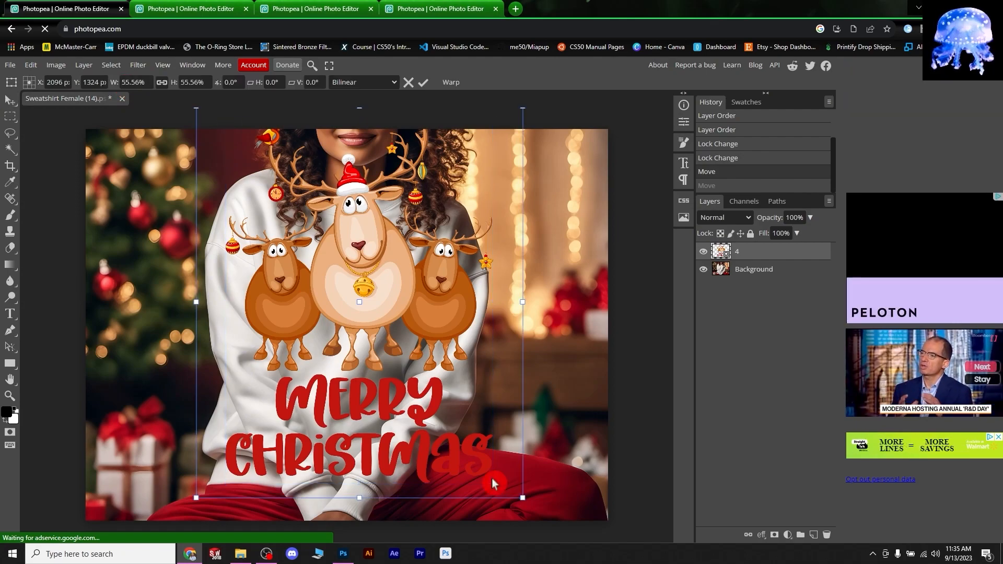
Scale the reindeer design down to chest size and fine-tune its fit on the sweatshirt.
left_click_drag(521, 498, 455, 417)
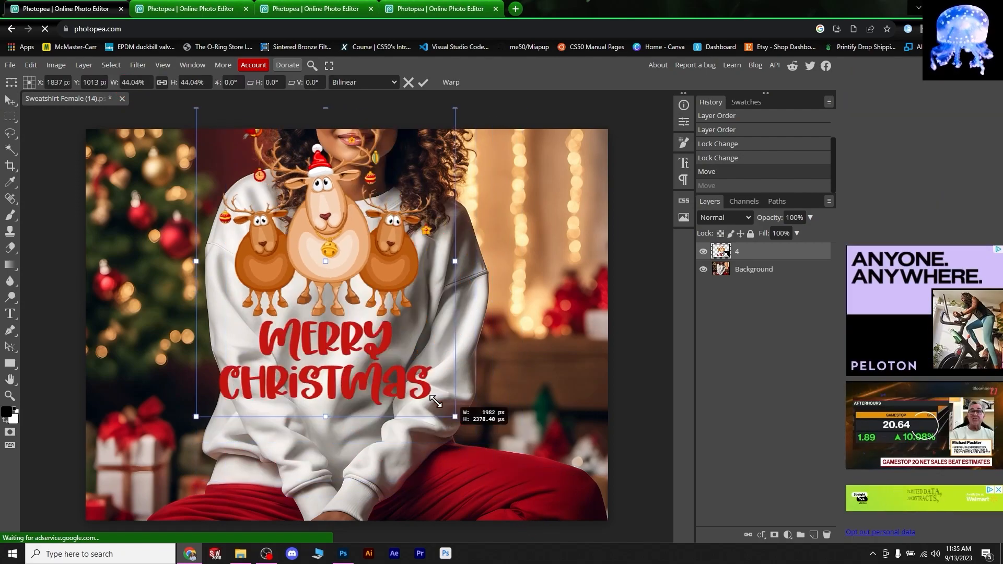
left_click_drag(454, 415, 415, 381)
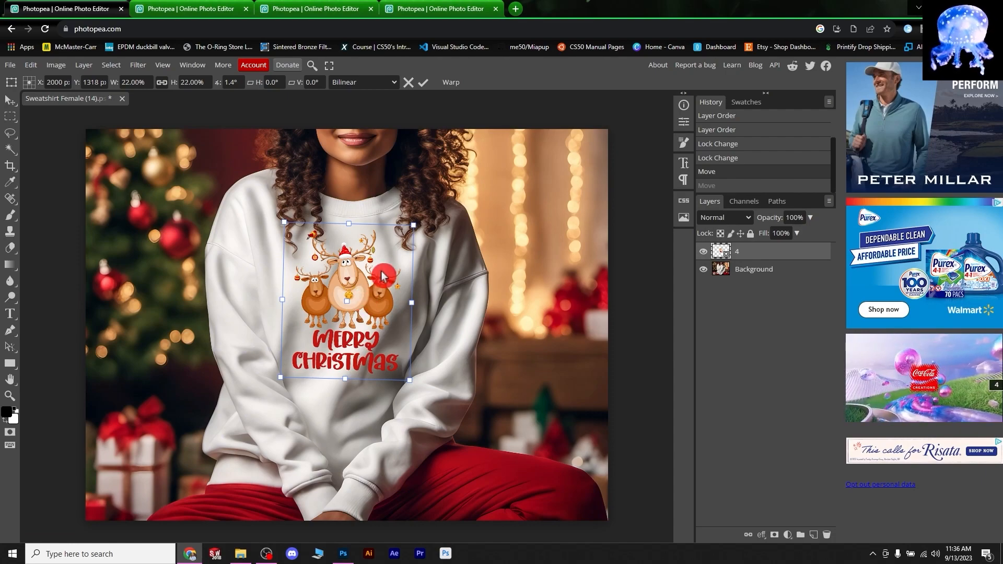
mouse_move(375, 285)
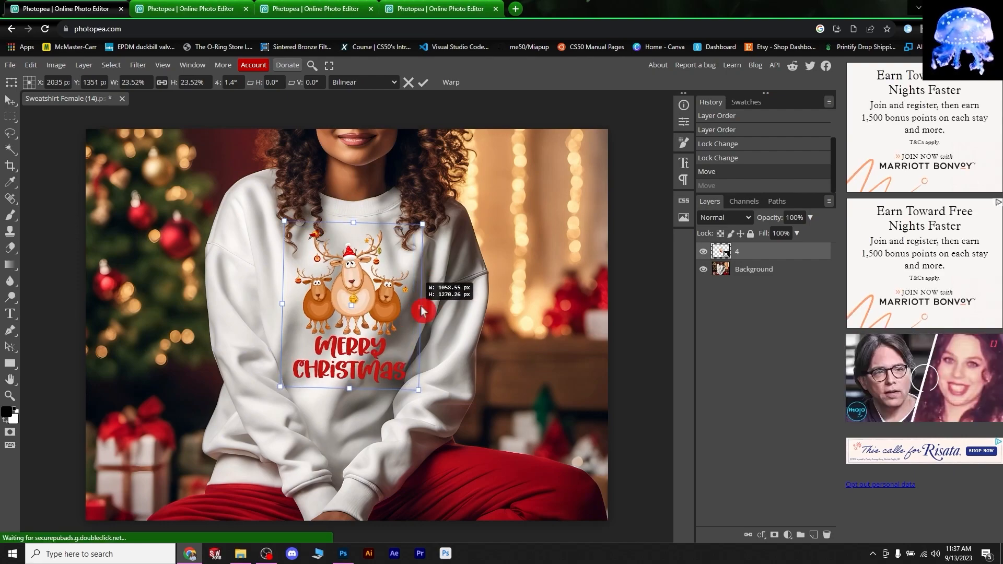
left_click_drag(421, 313, 276, 307)
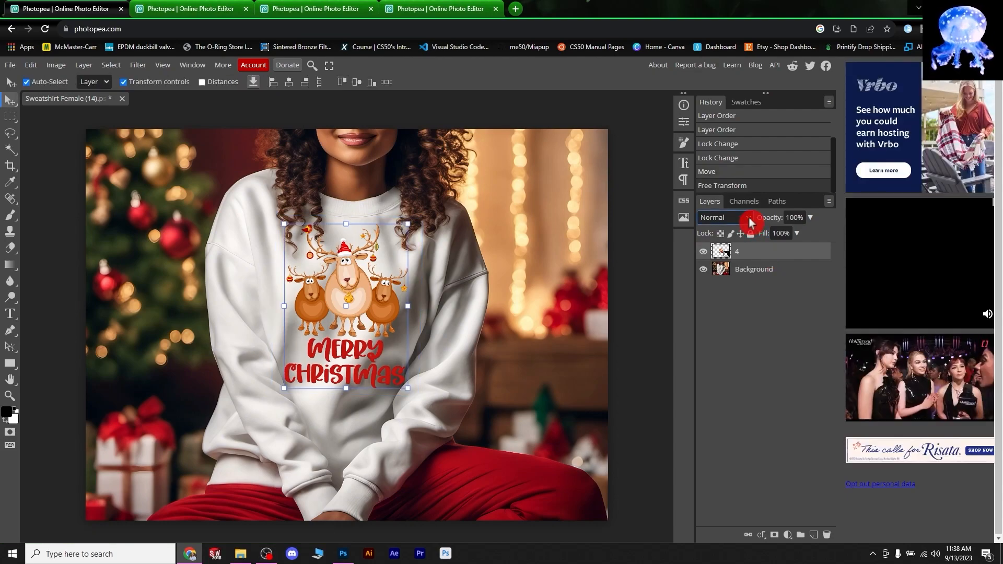
Set the reindeer design layer's blend mode to Multiply for natural fabric shading.
left_click(725, 218)
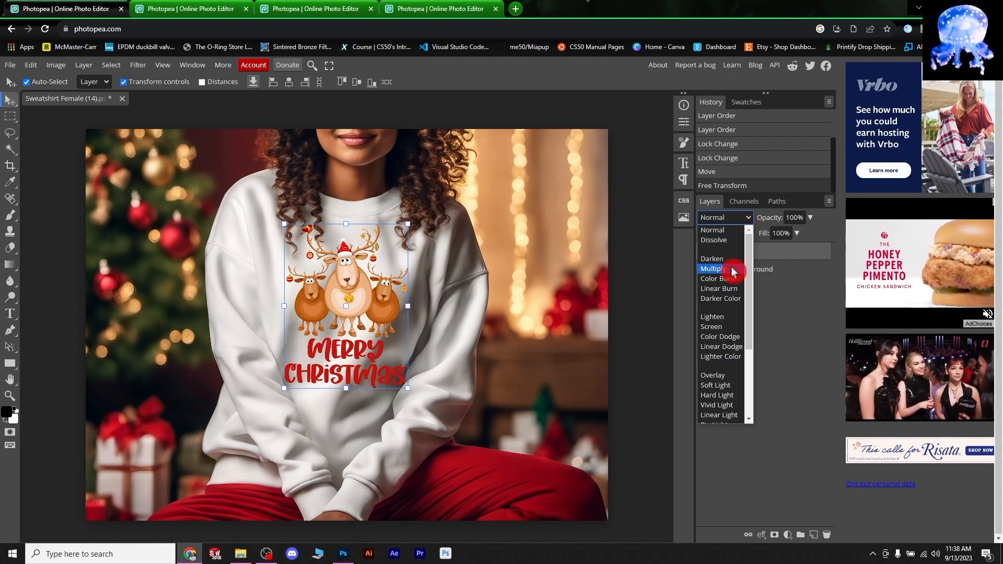
left_click(713, 268)
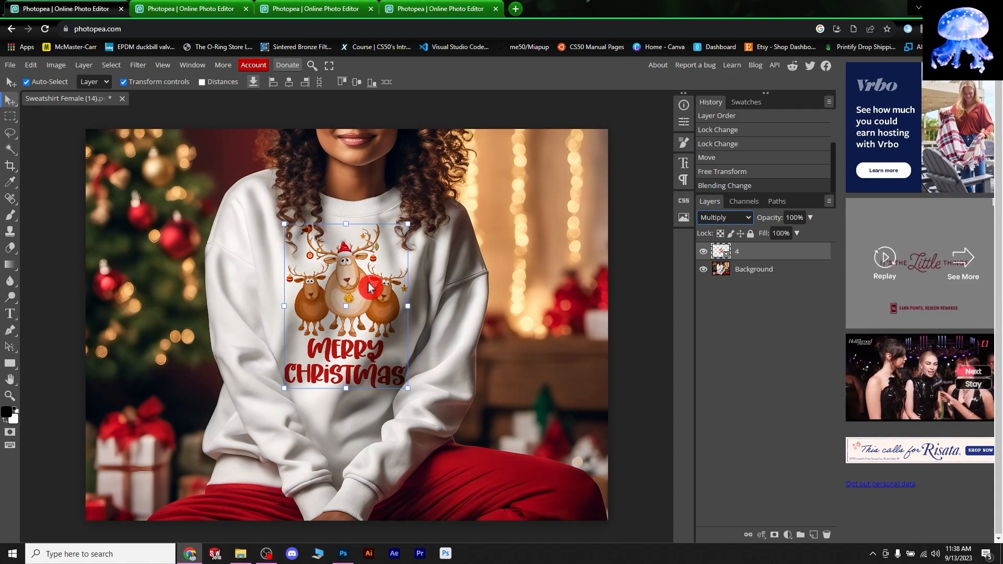
mouse_move(655, 251)
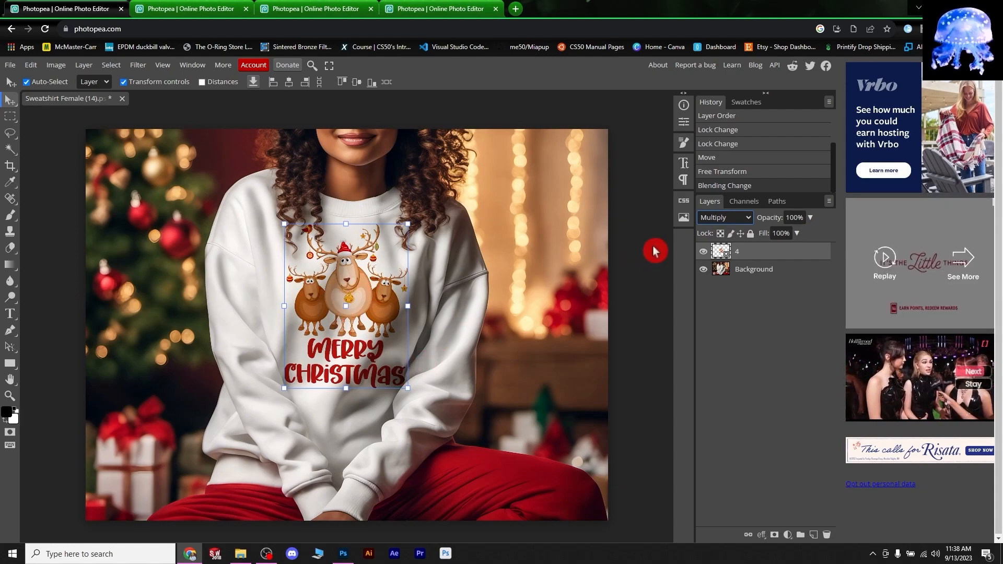
left_click(725, 217)
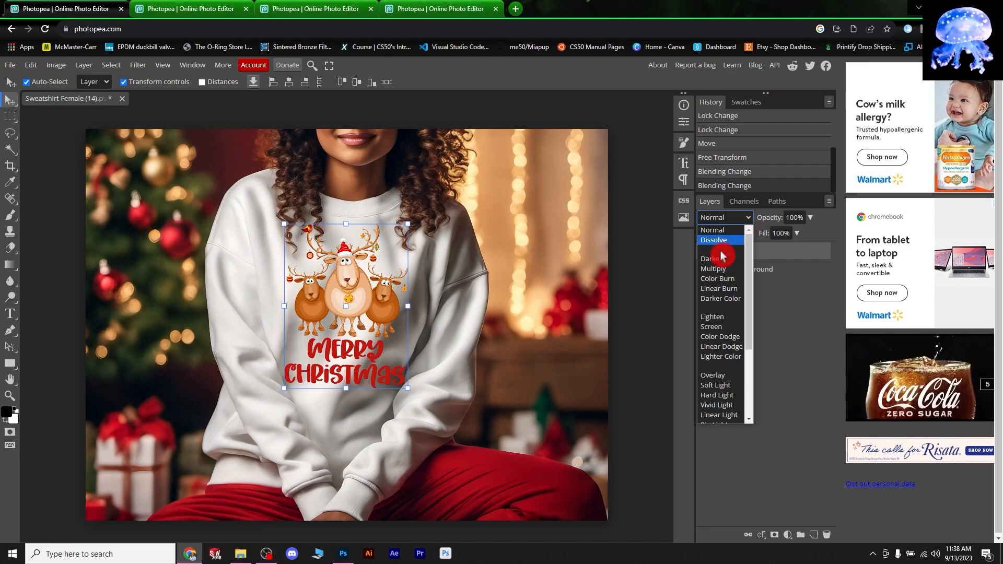
left_click(712, 268)
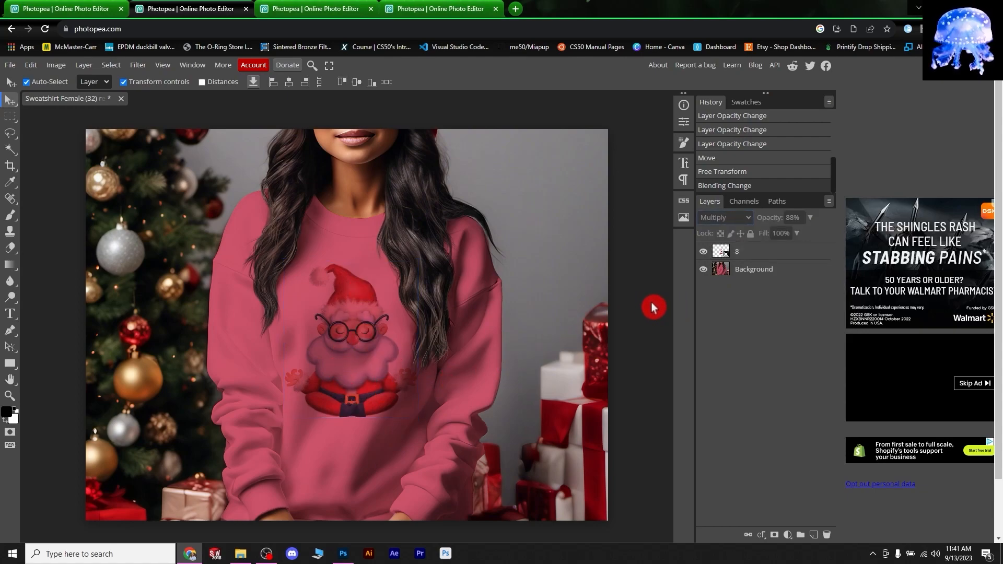
Return the Santa design layer to Normal blending and adjust the T-shirt mockup's layer settings.
left_click(725, 217)
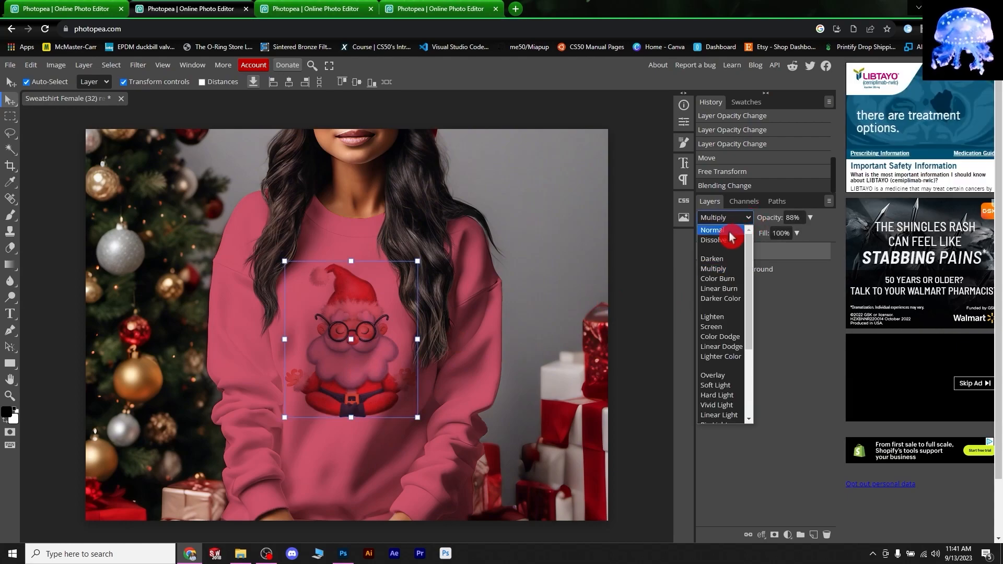
left_click(710, 230)
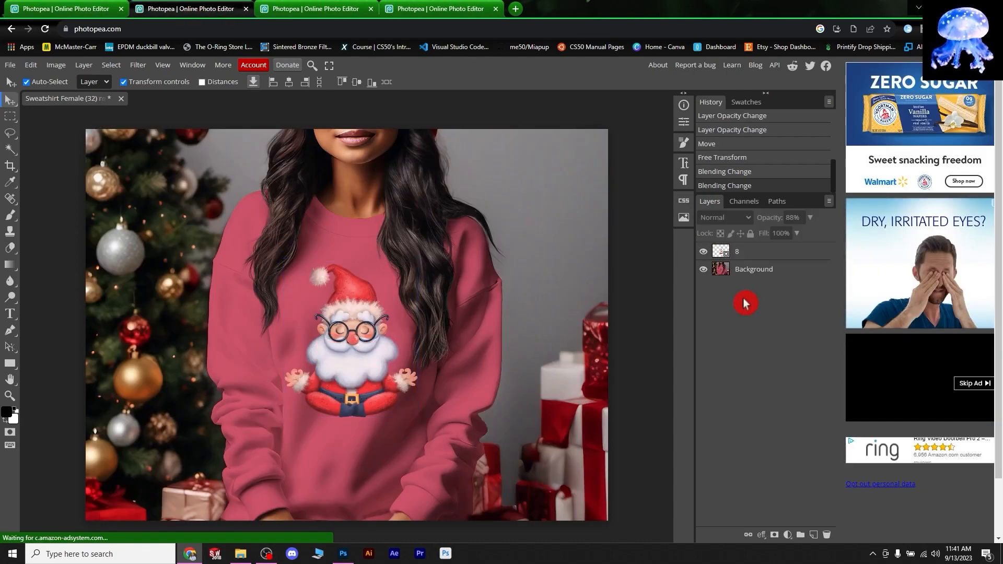
left_click(757, 251)
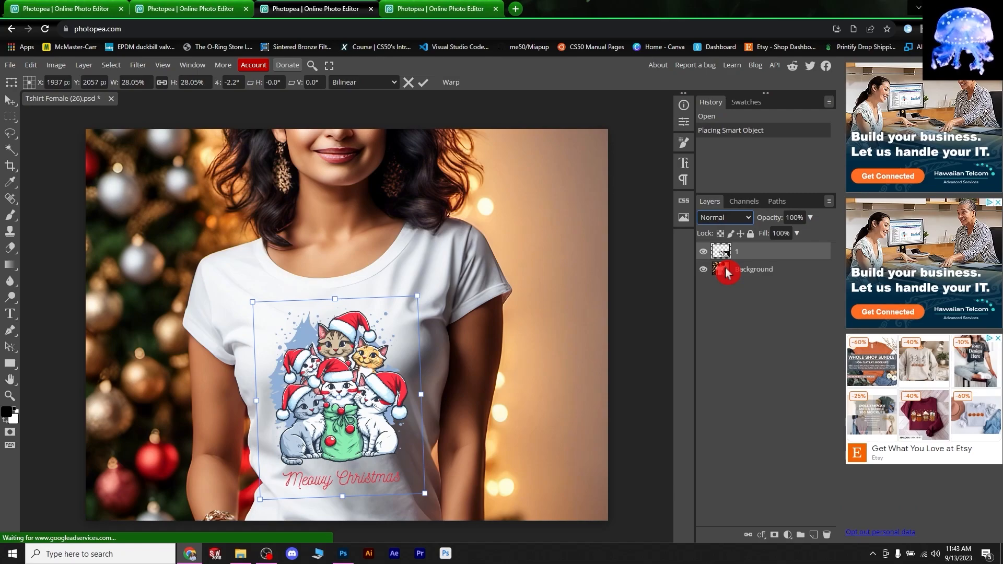
left_click(725, 217)
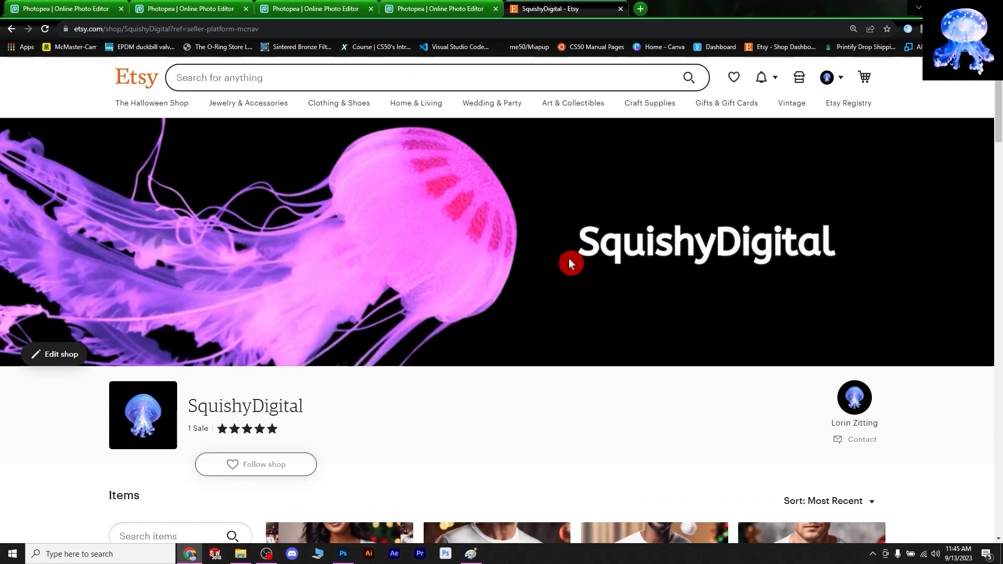
Browse the SquishyDigital Christmas mockup listings, return to the top, then switch to Photoshop.
scroll("down", 3)
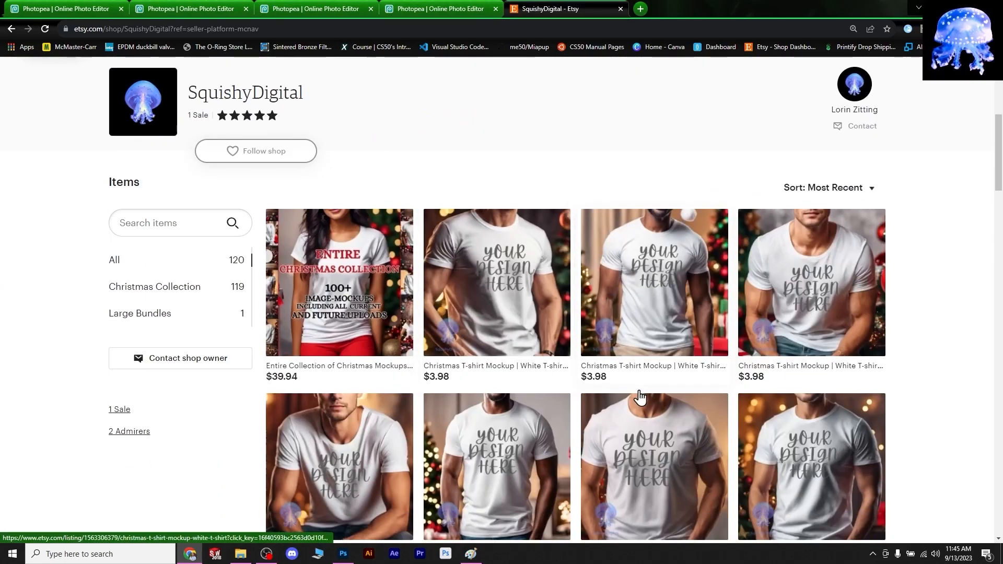
left_click(238, 553)
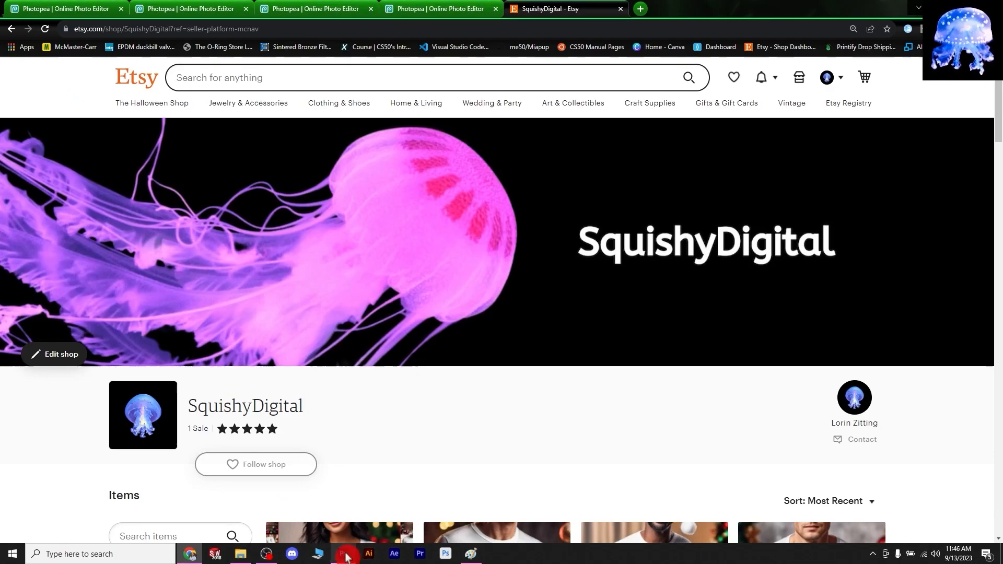
left_click(342, 553)
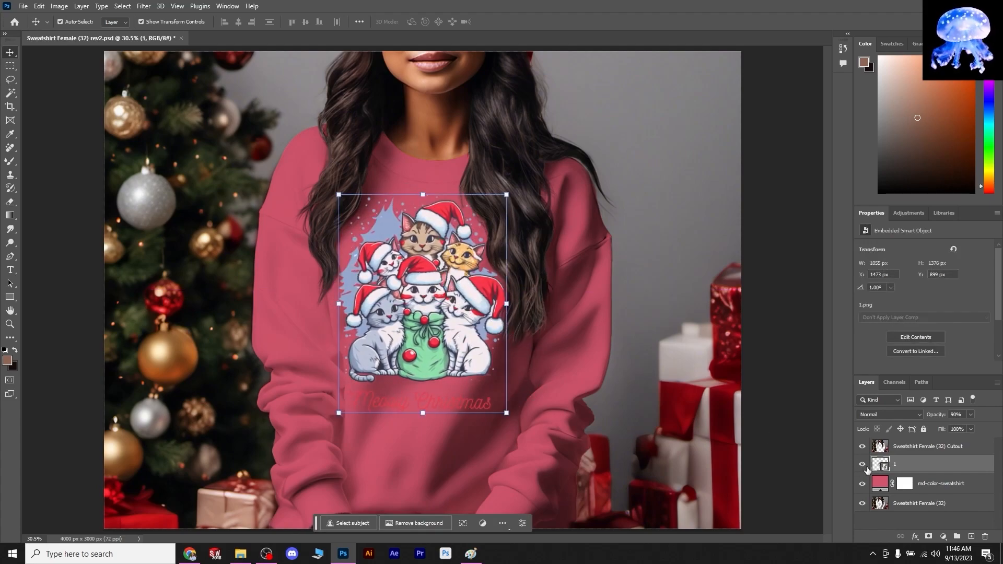
Recolour the Solid Color fill behind the cat design to a brighter rose, then shift it toward blue.
left_click(863, 464)
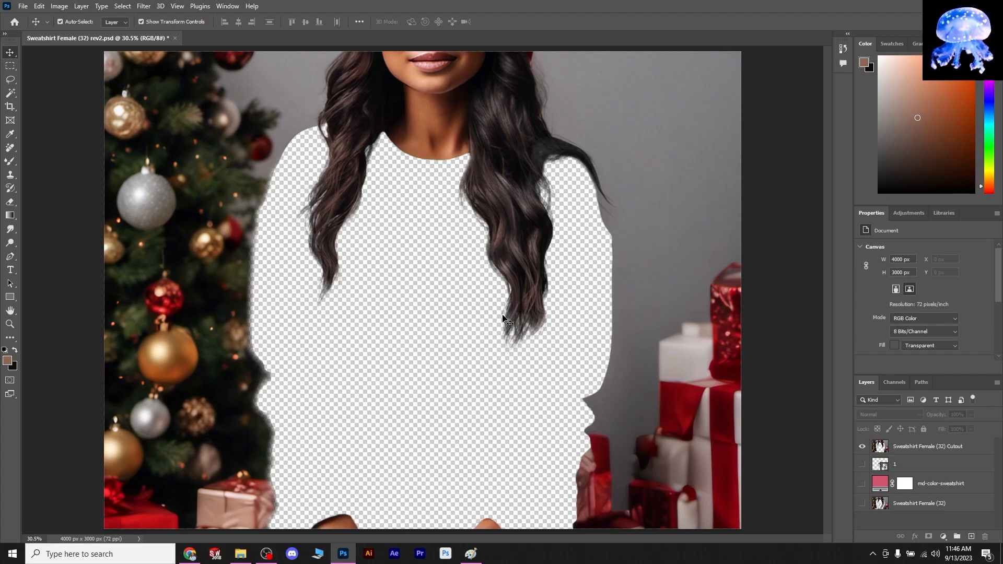
mouse_move(490, 219)
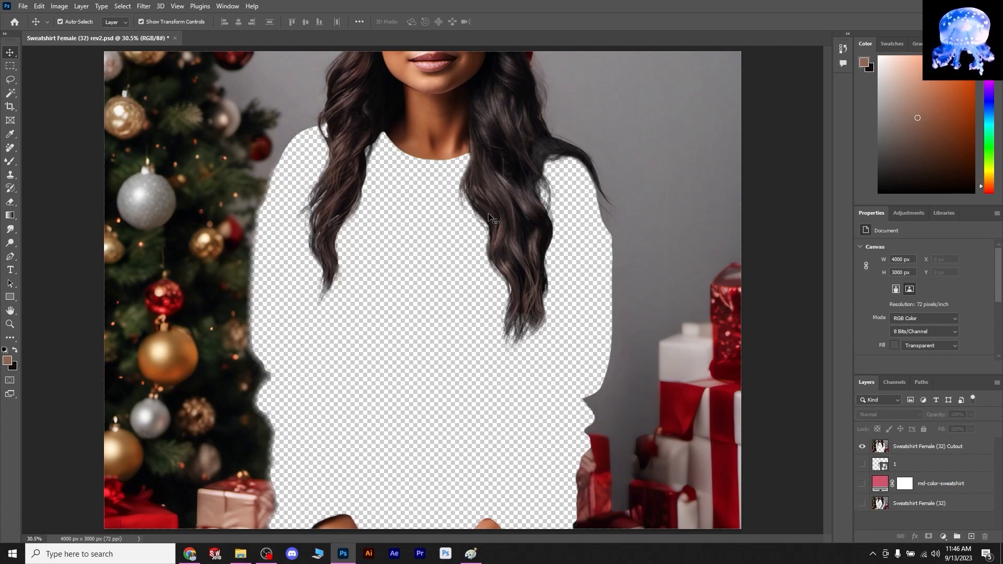
mouse_move(725, 406)
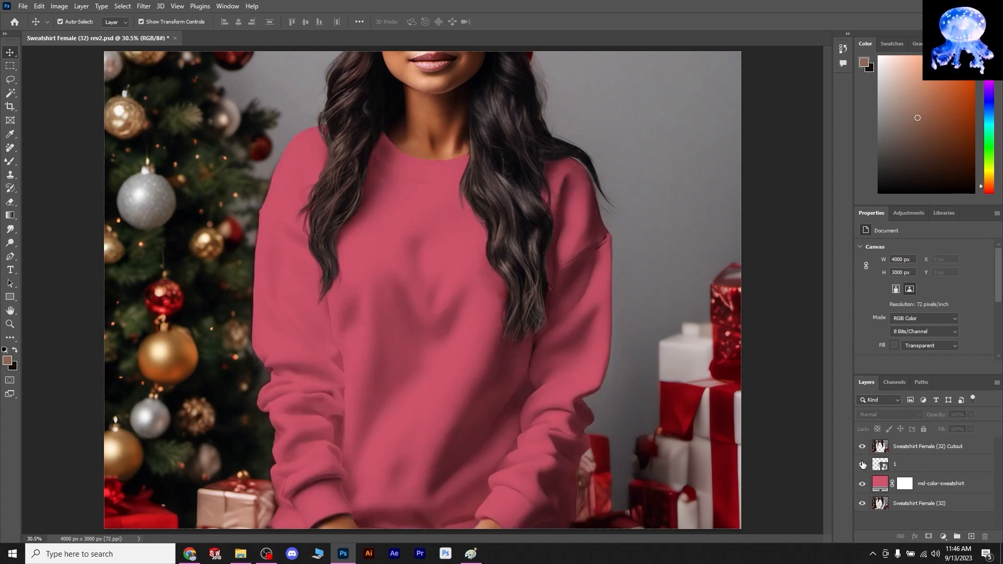
left_click(862, 464)
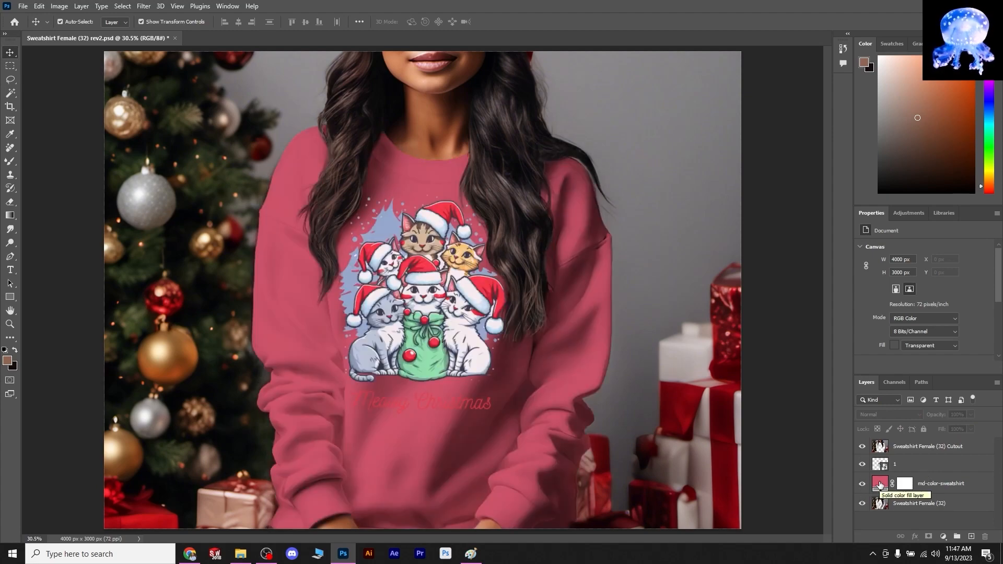
double_click(880, 483)
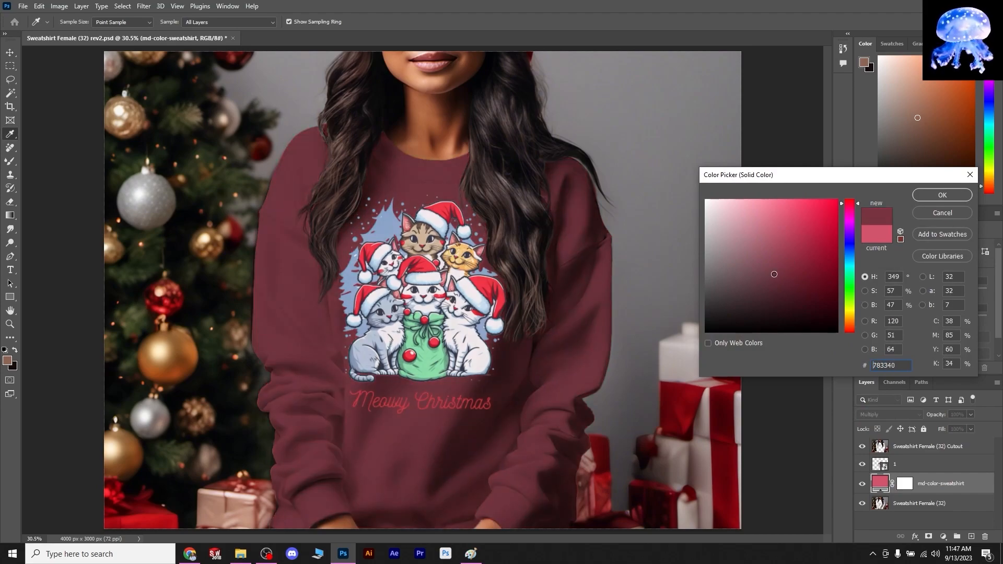
left_click(802, 234)
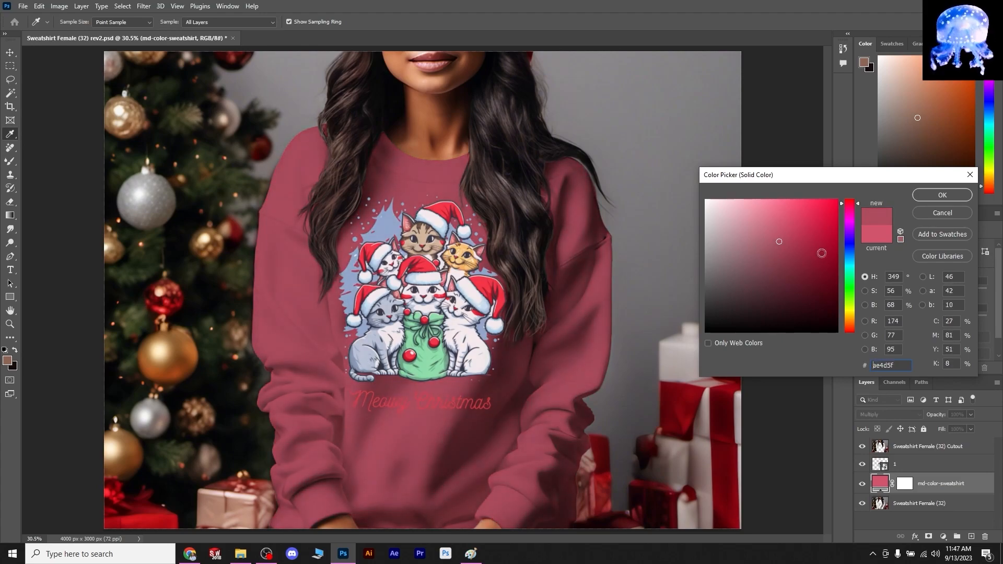
left_click(942, 194)
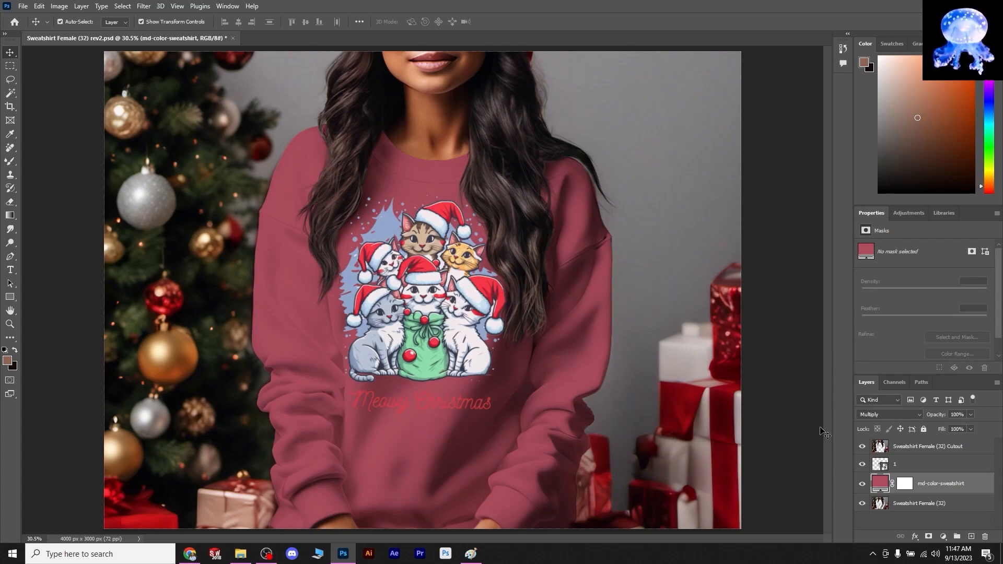
mouse_move(464, 281)
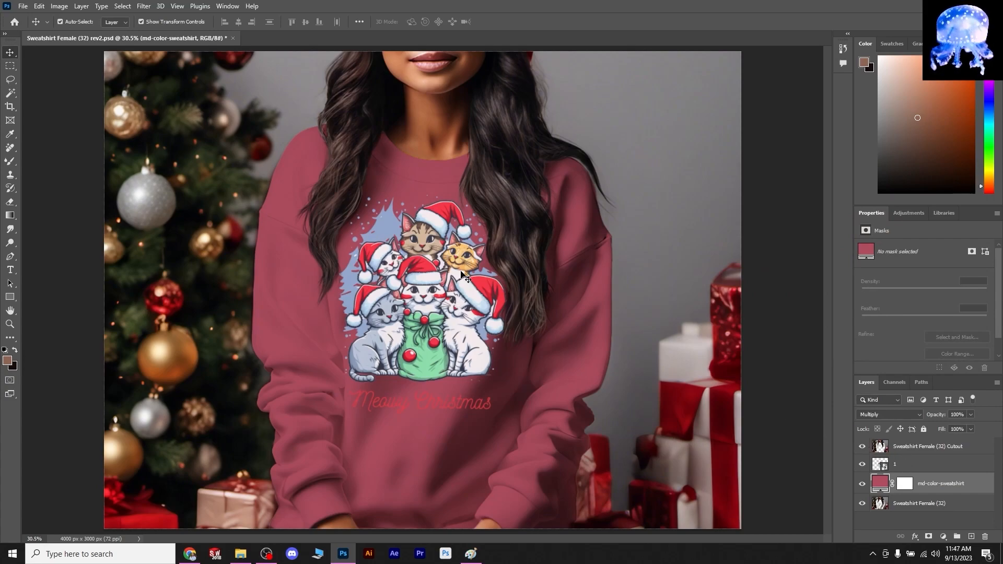
mouse_move(419, 238)
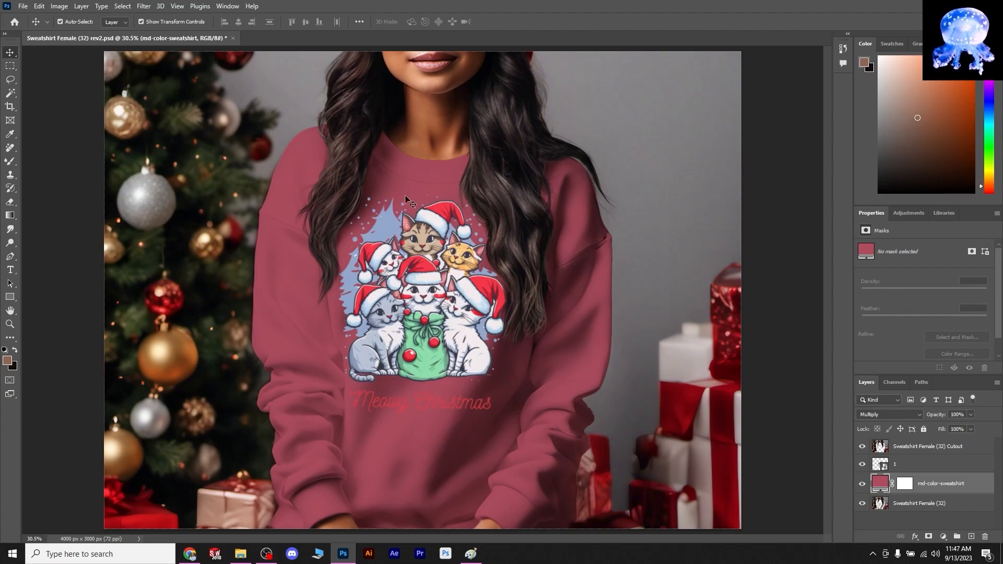
mouse_move(602, 273)
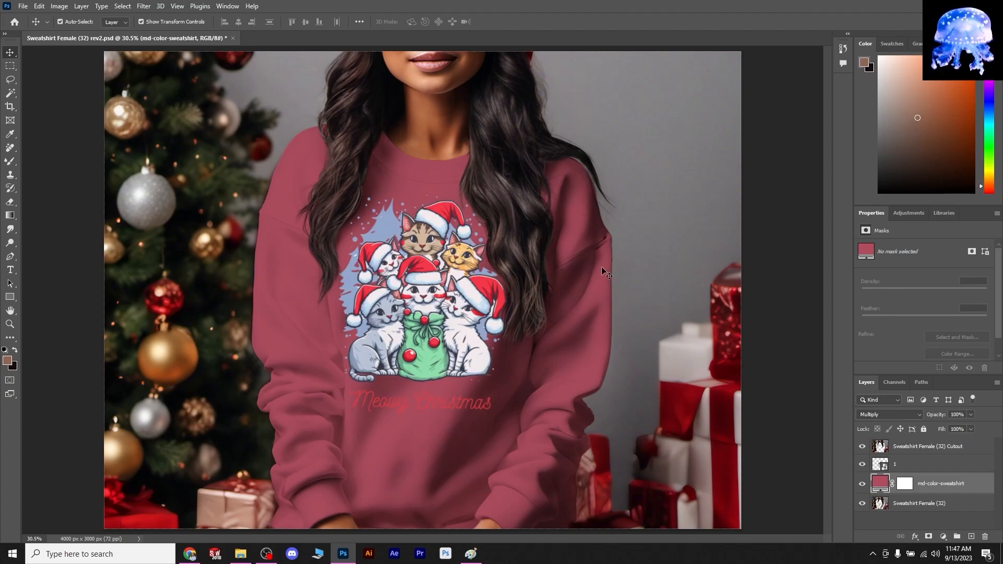
mouse_move(530, 364)
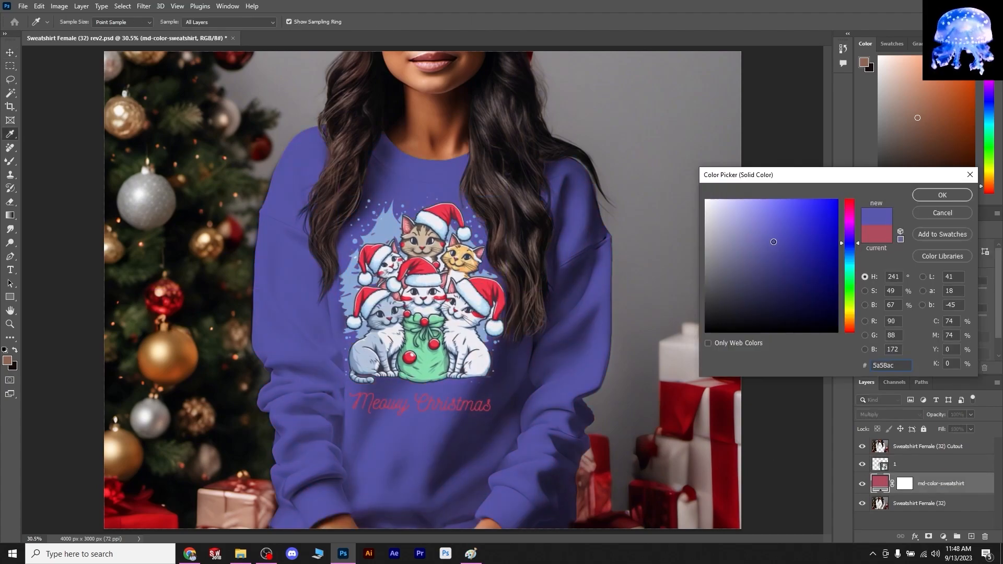
left_click_drag(848, 243, 852, 235)
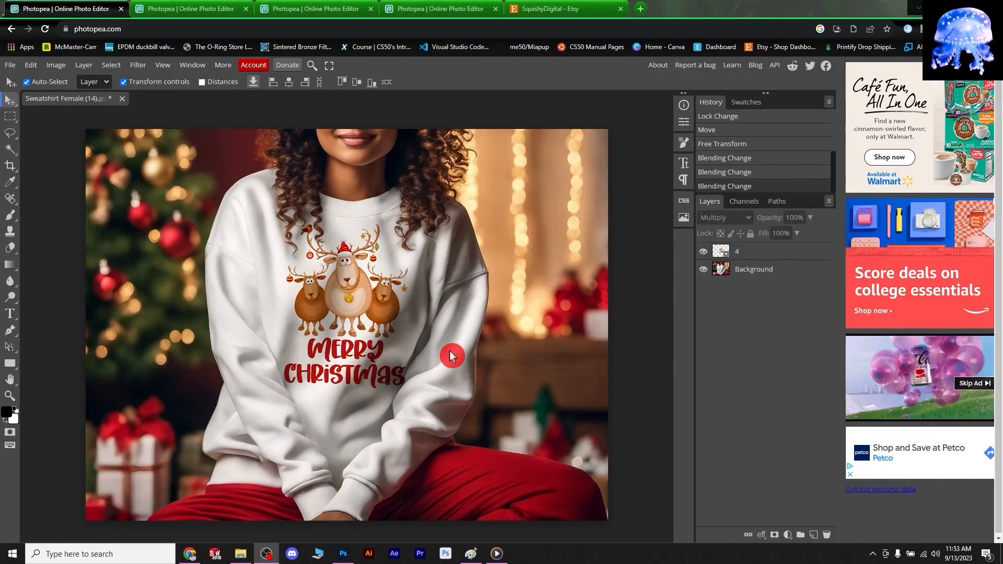
mouse_move(167, 190)
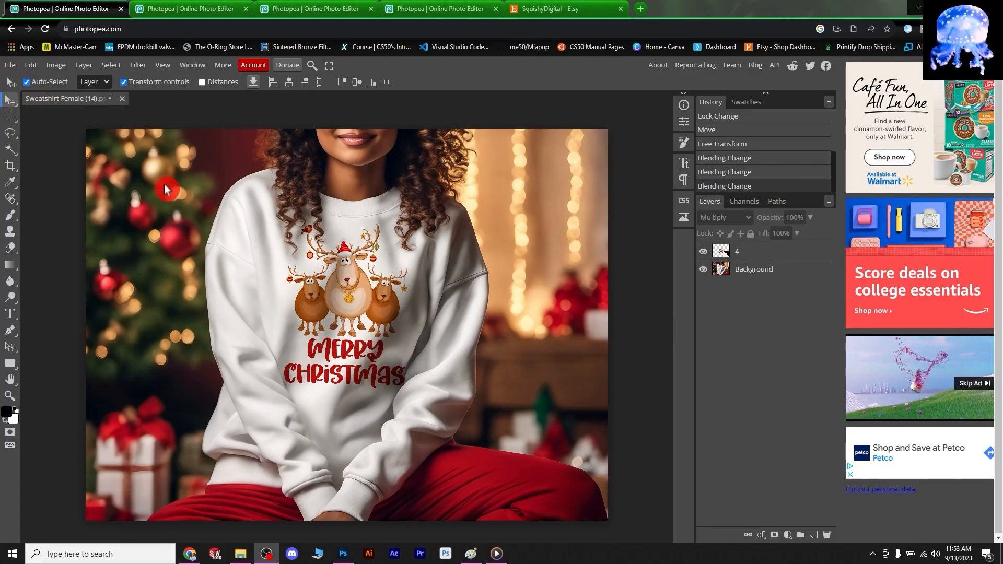
Bring up the File menu's save and export options for the reindeer sweatshirt mockup.
left_click(9, 81)
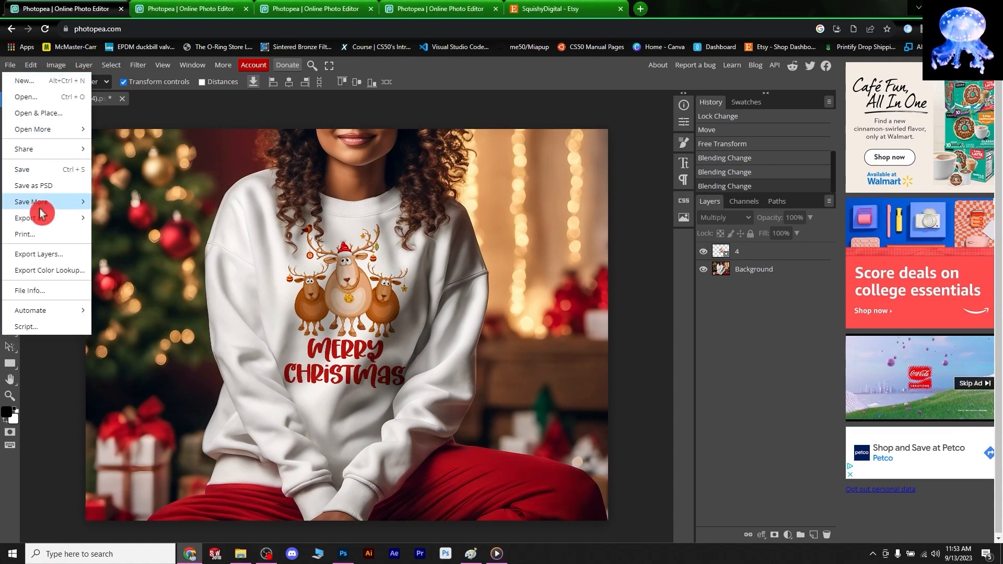
mouse_move(44, 218)
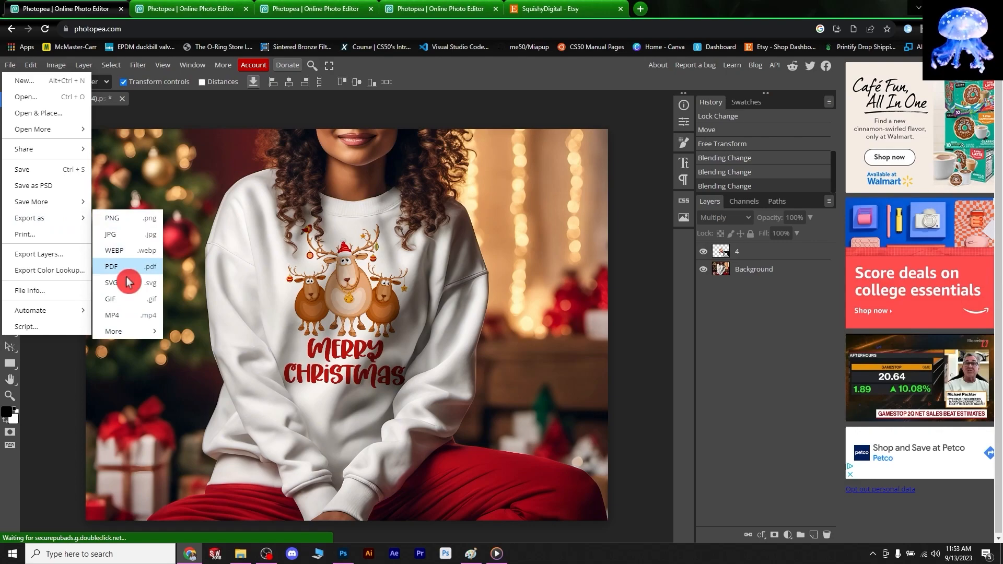
mouse_move(52, 186)
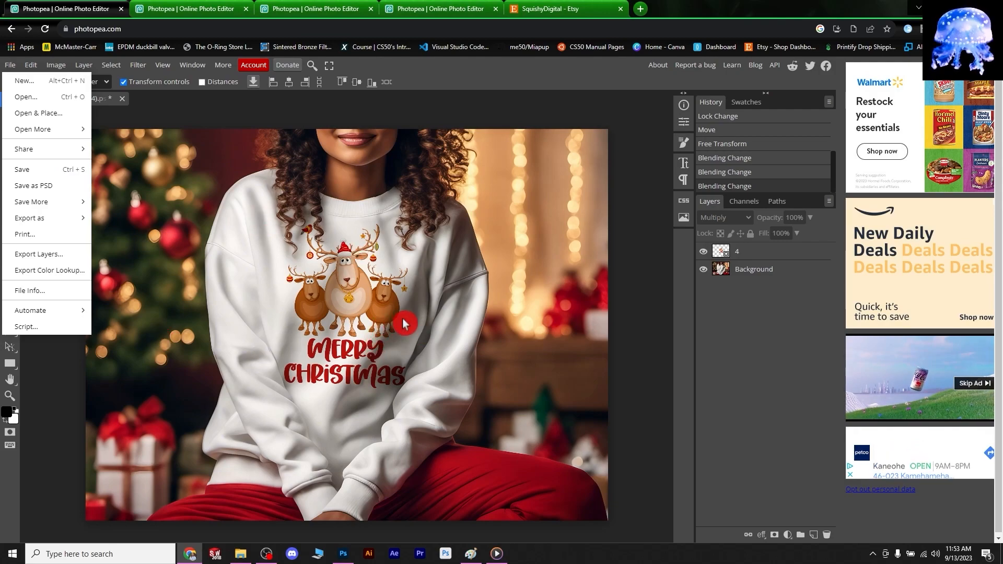
mouse_move(617, 228)
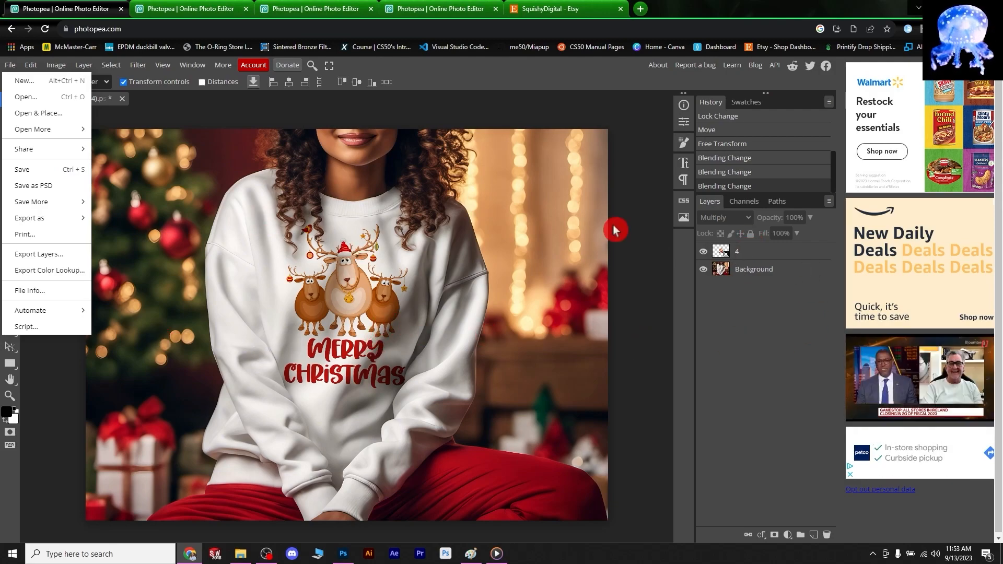
mouse_move(181, 194)
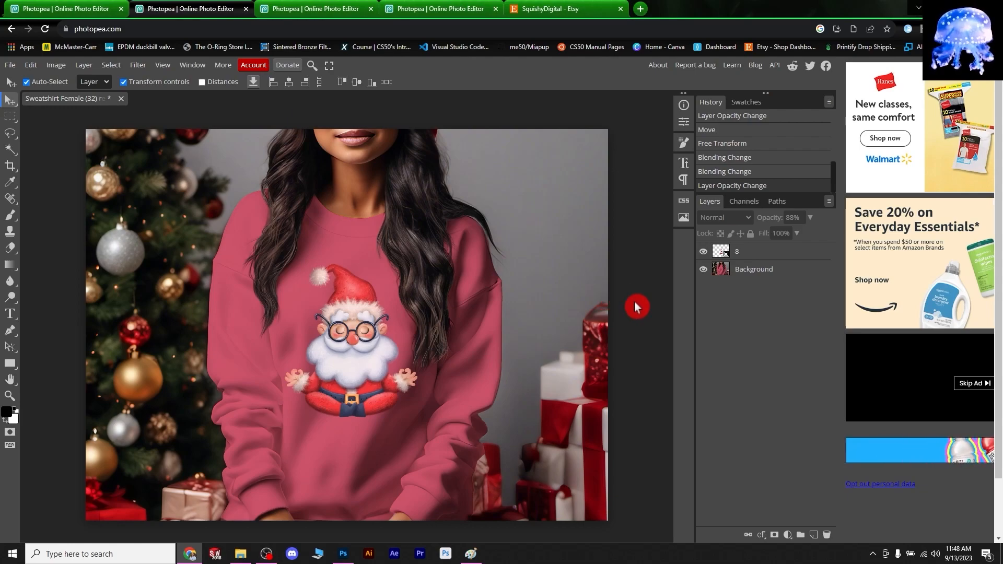
mouse_move(420, 392)
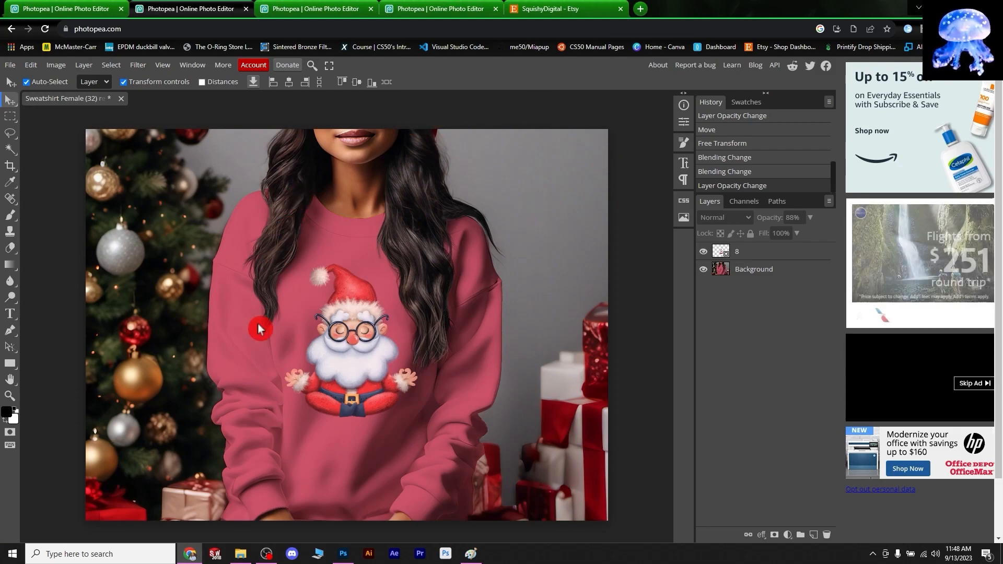
mouse_move(381, 220)
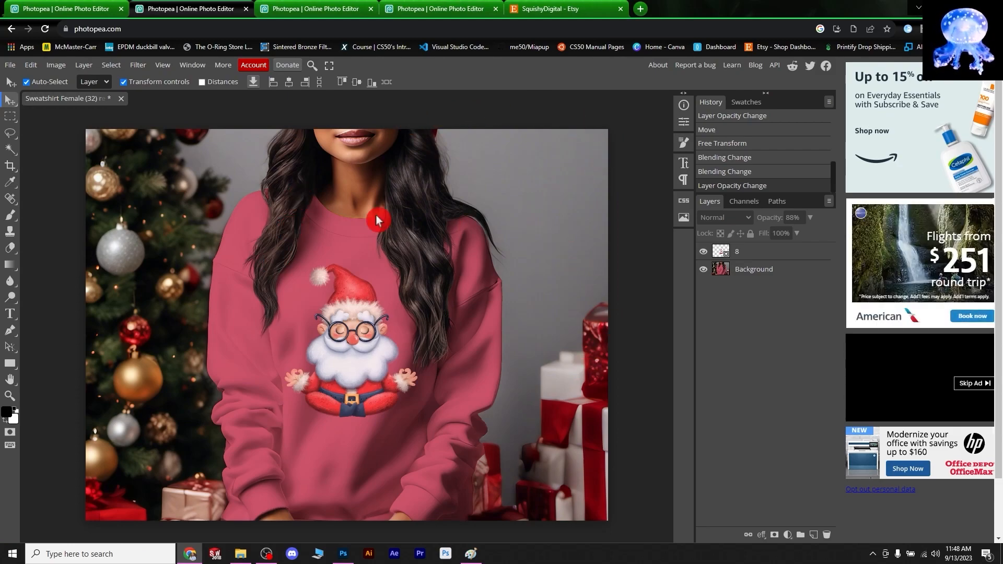